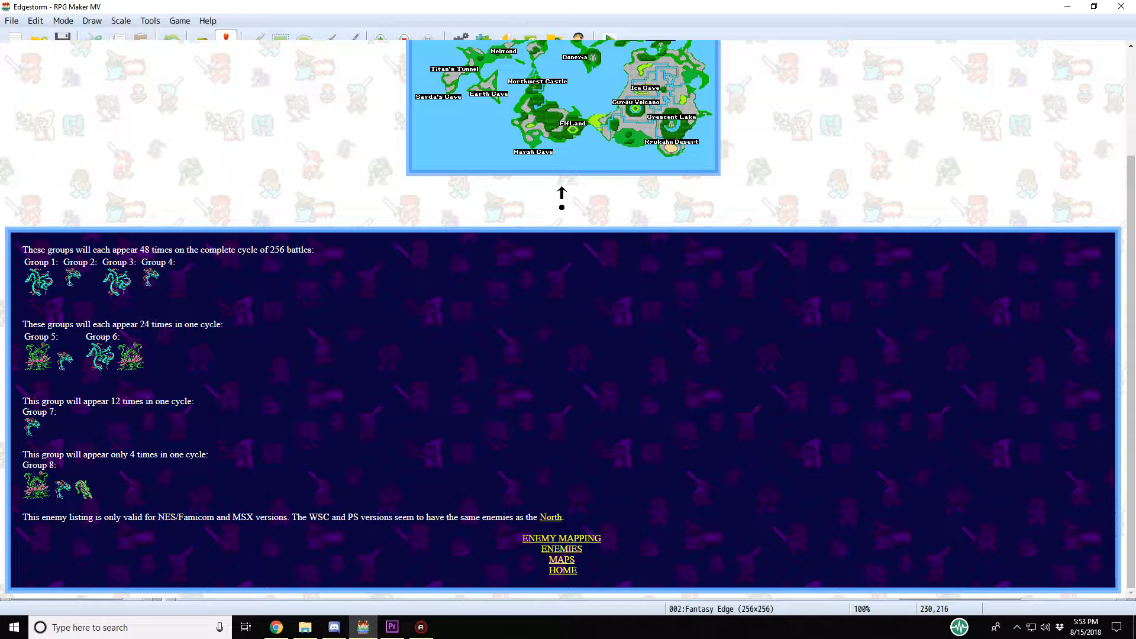
- Scroll the Fantasy Edge overworld map to bring its lakes and rivers into view
{"action": "scroll", "scroll_direction": "down", "scroll_amount": 3}
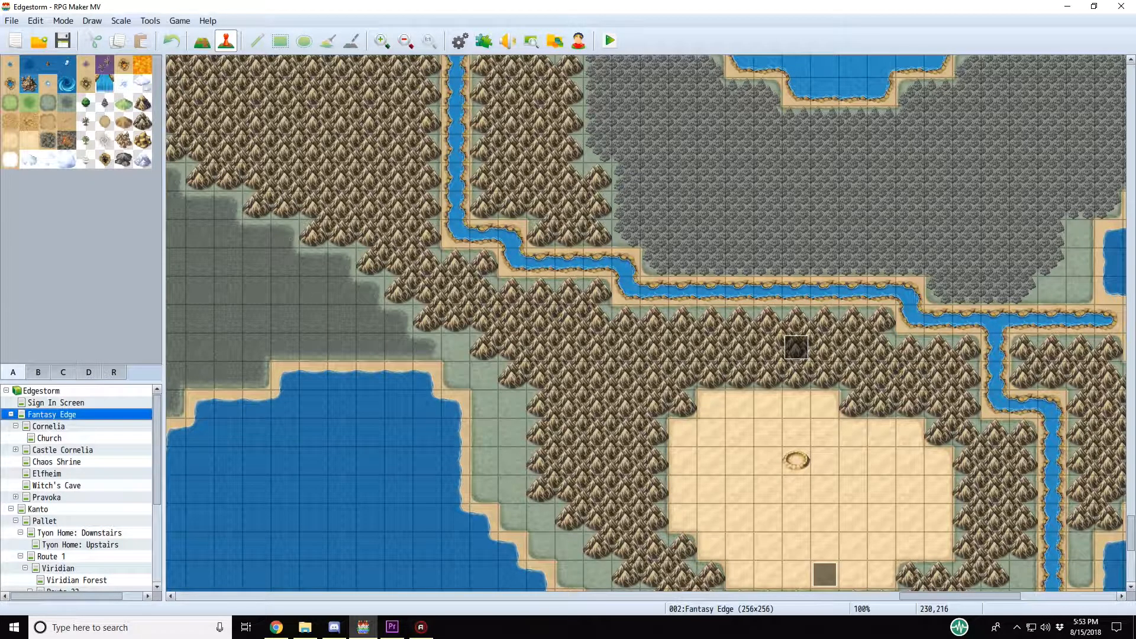
- Switch the tile palette to Region mode to reveal region 3 around the lake and region 4 on the rivers
{"action": "left_click", "coordinate": [113, 372]}
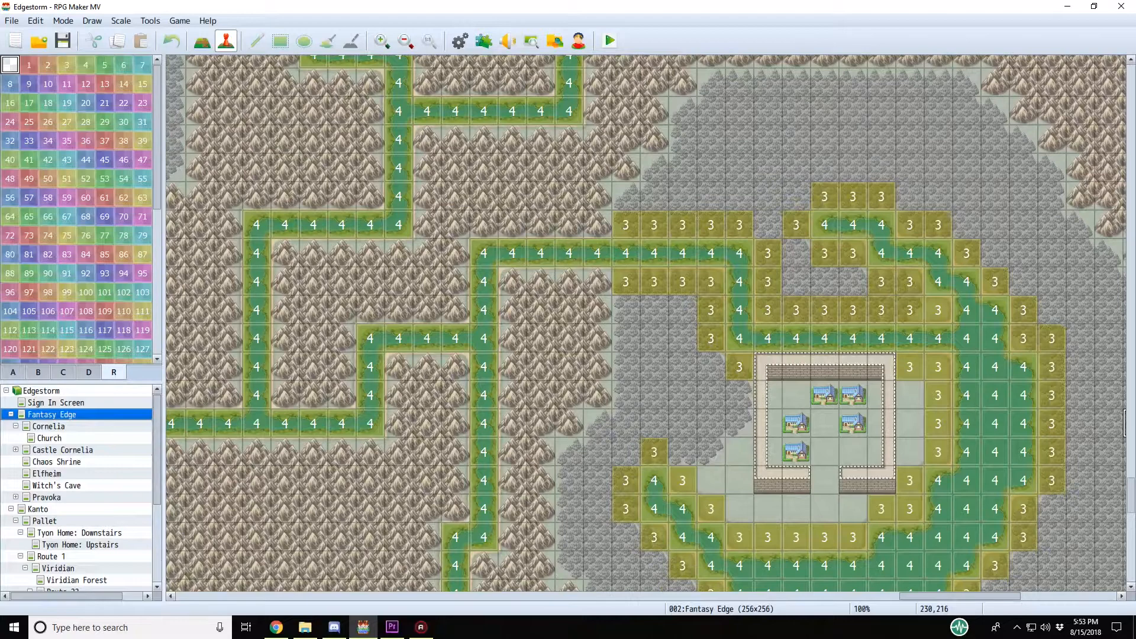
{"action": "scroll", "scroll_direction": "down", "scroll_amount": 3}
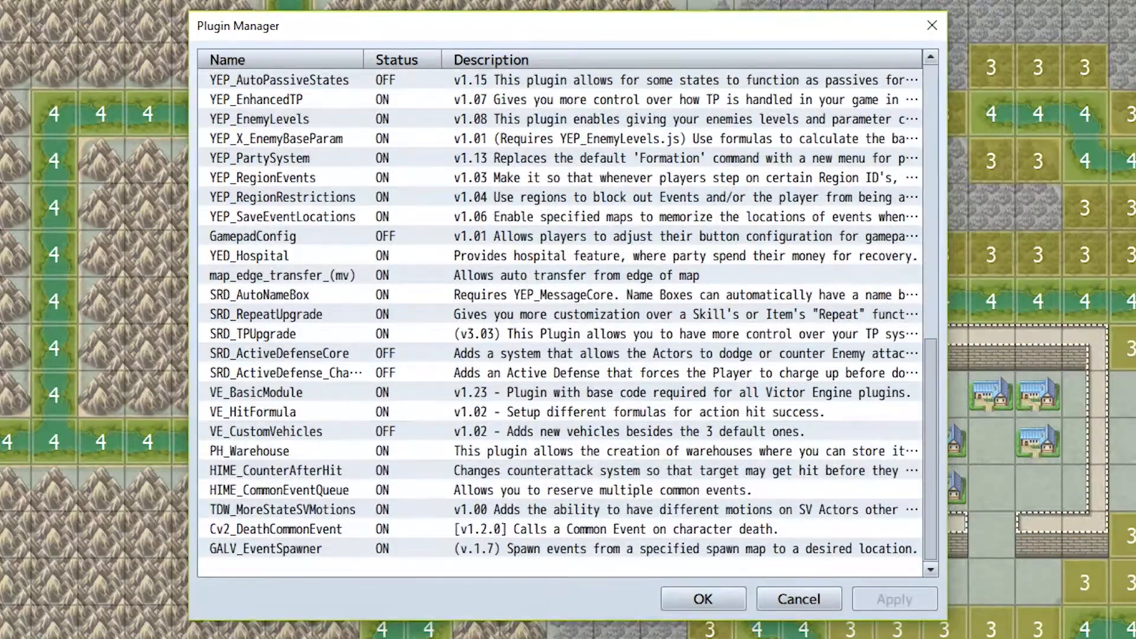
- View the YEP_RegionEvents plugin's settings from the Plugin Manager list
{"action": "left_click", "coordinate": [290, 178]}
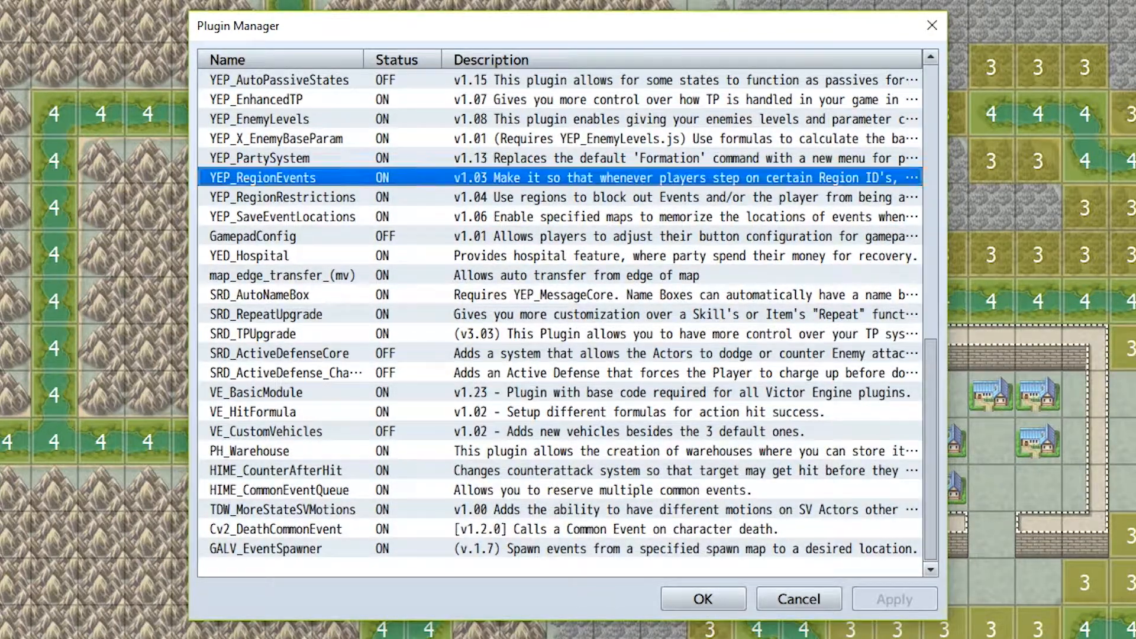
{"action": "double_click", "coordinate": [263, 178]}
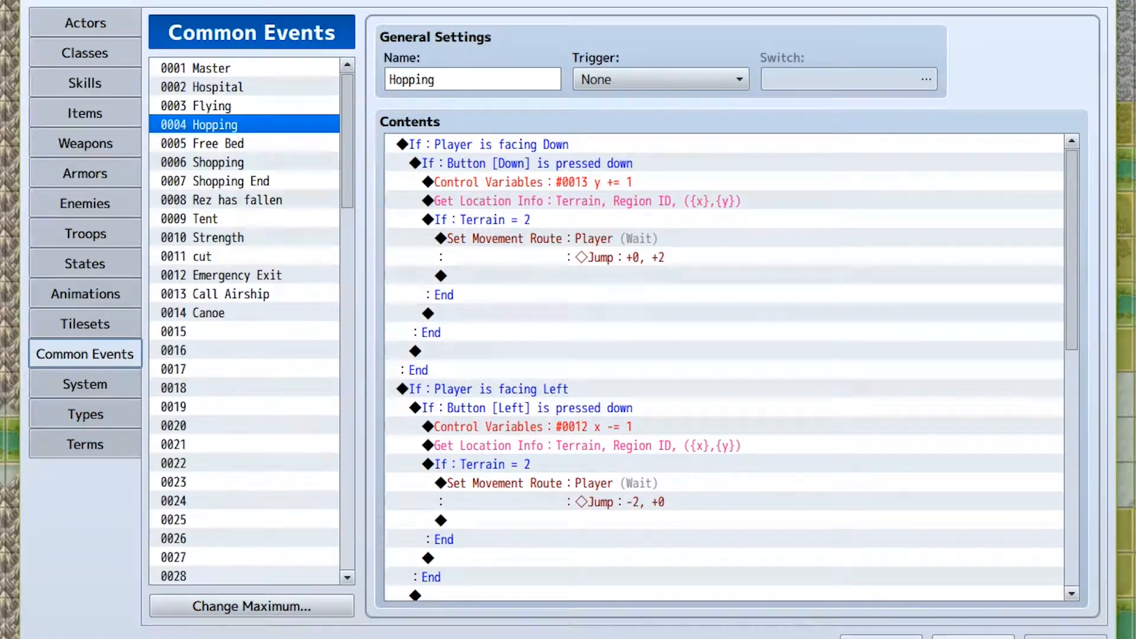
- Review the Hopping common event's terrain tag 2 jump routes before starting a playtest
{"action": "left_click", "coordinate": [210, 312]}
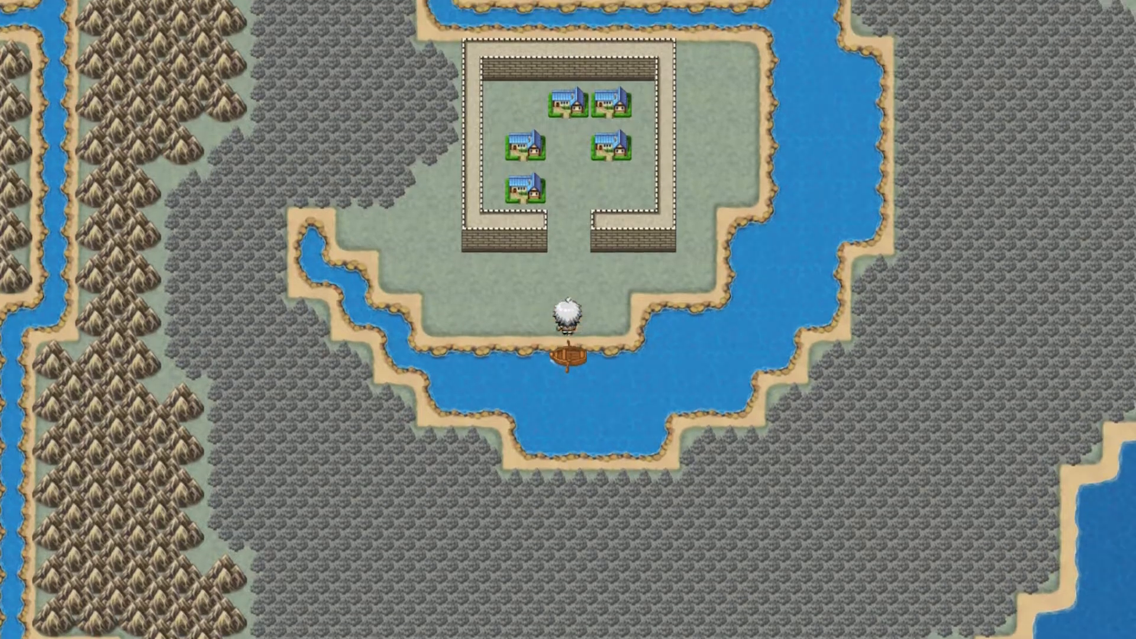
{"action": "key", "text": "Up"}
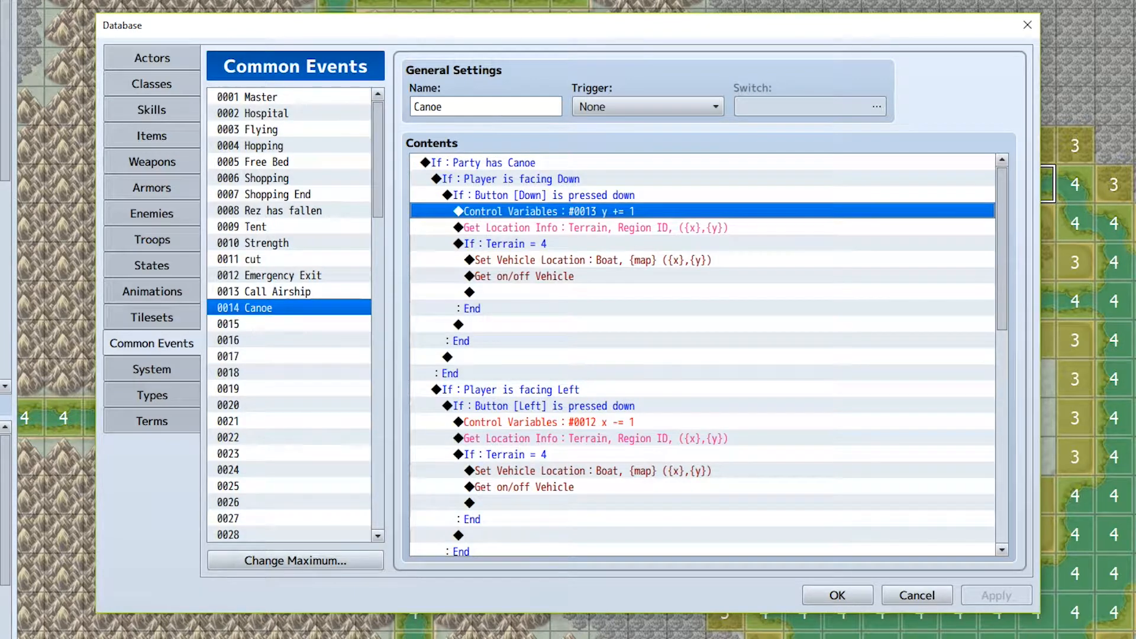
{"action": "left_click", "coordinate": [250, 96]}
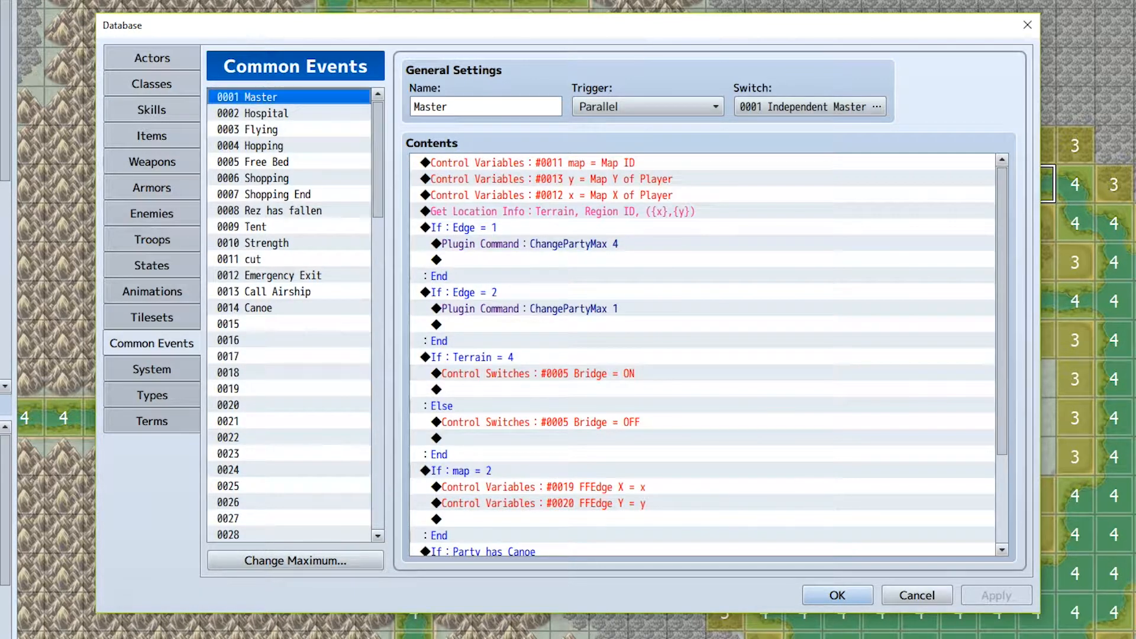
{"action": "left_click", "coordinate": [532, 162]}
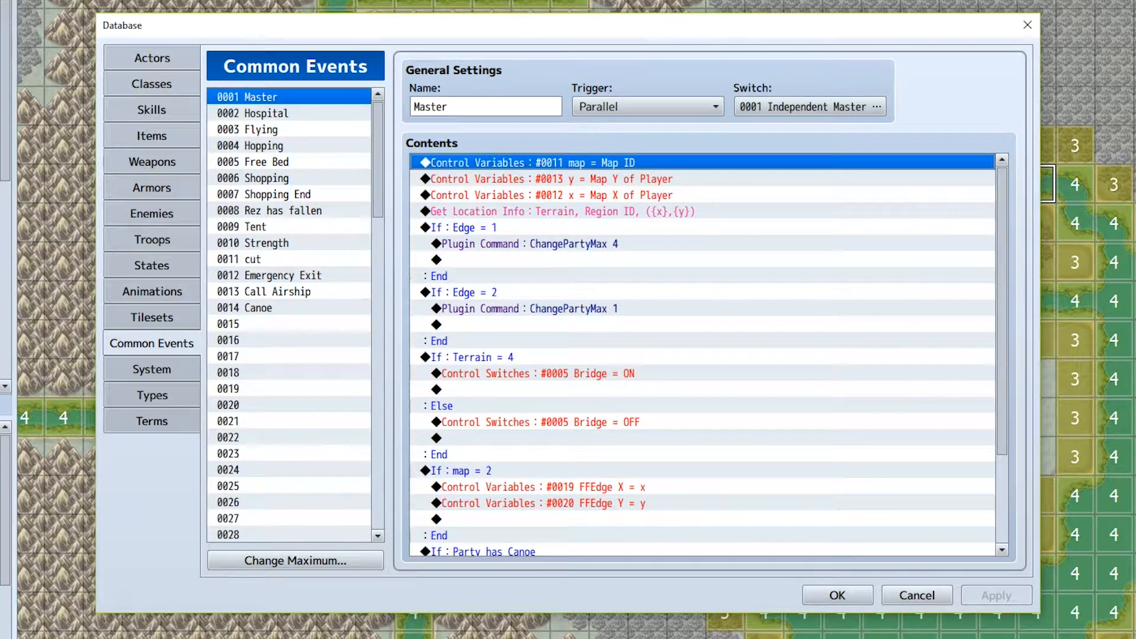
{"action": "left_click", "coordinate": [550, 195]}
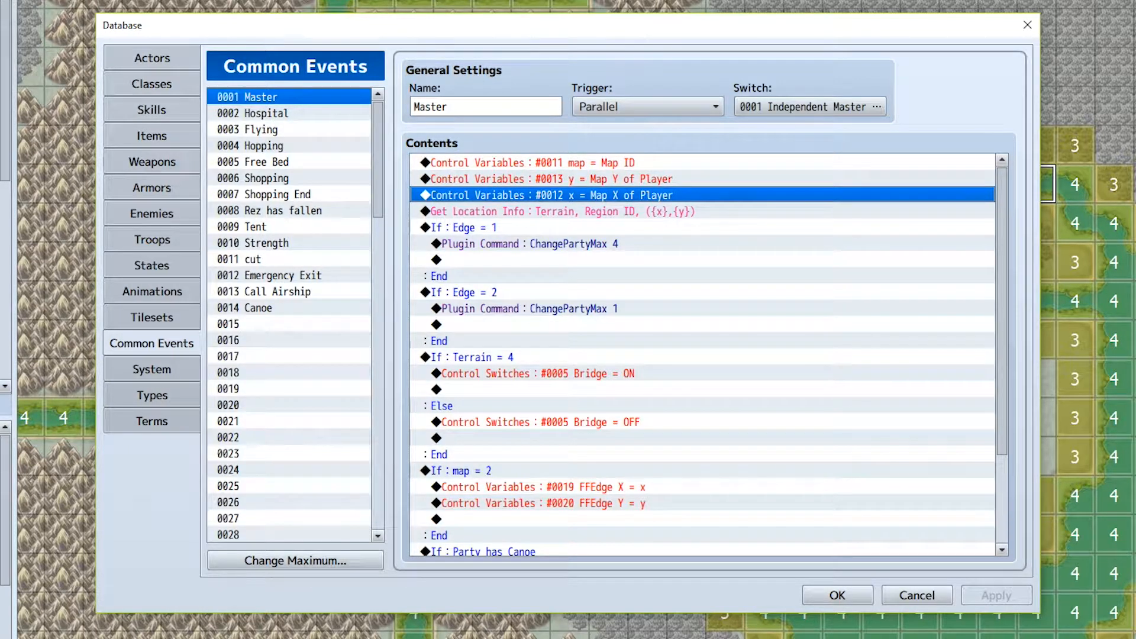
{"action": "left_click", "coordinate": [256, 307]}
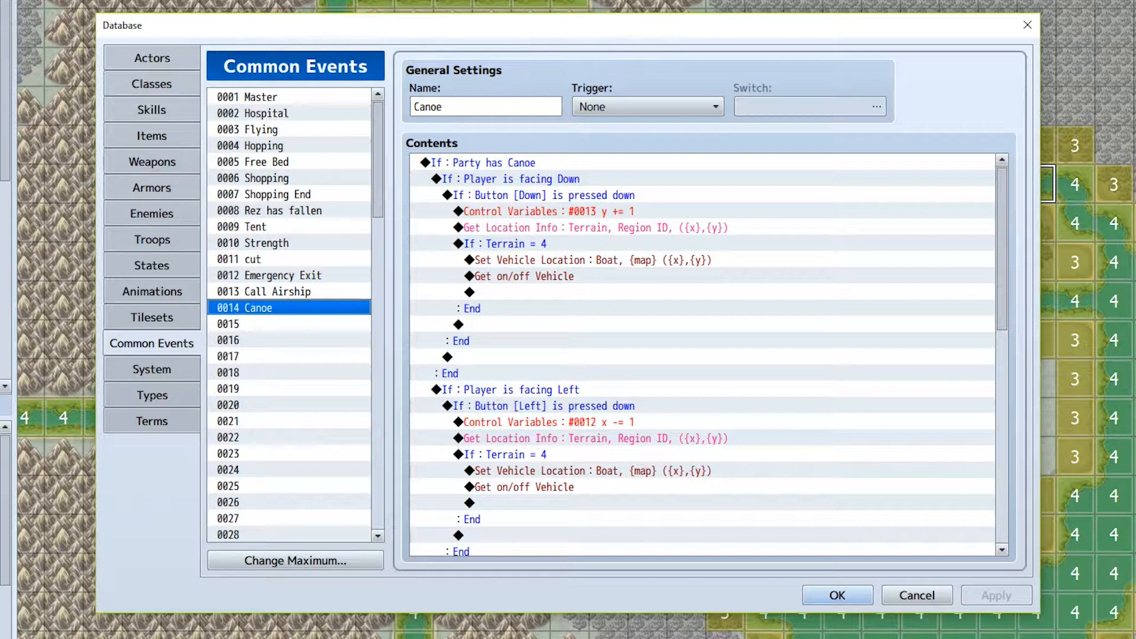
- Review Canoe's Terrain = 4 branch, then move to the Master common event for the new Terrain = 3 branch
{"action": "left_click", "coordinate": [505, 244]}
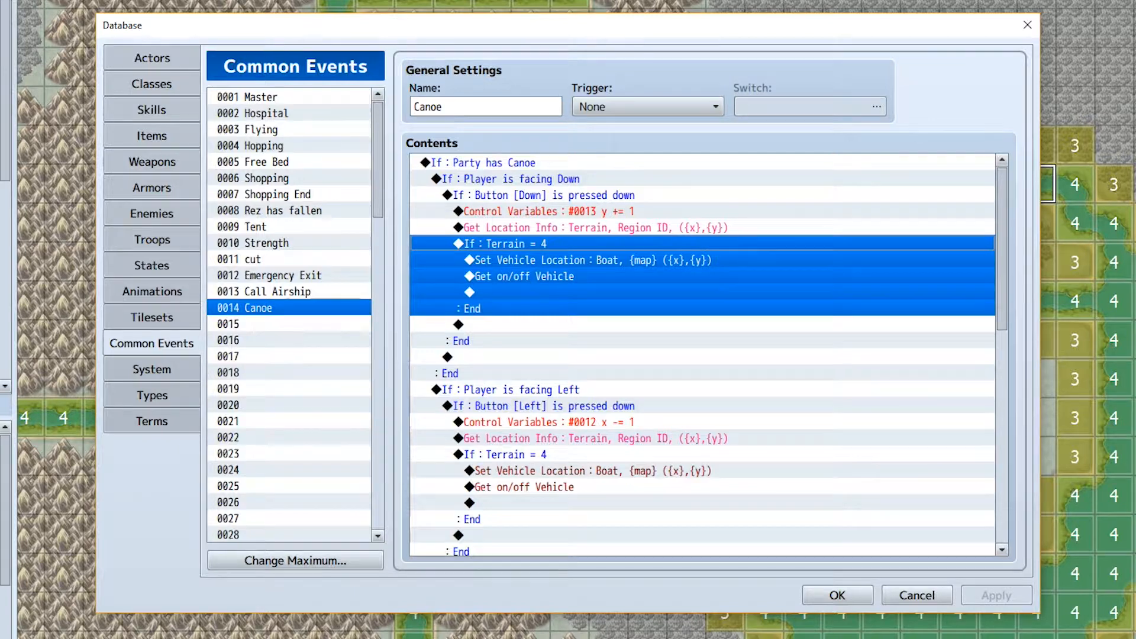
{"action": "left_click", "coordinate": [251, 96]}
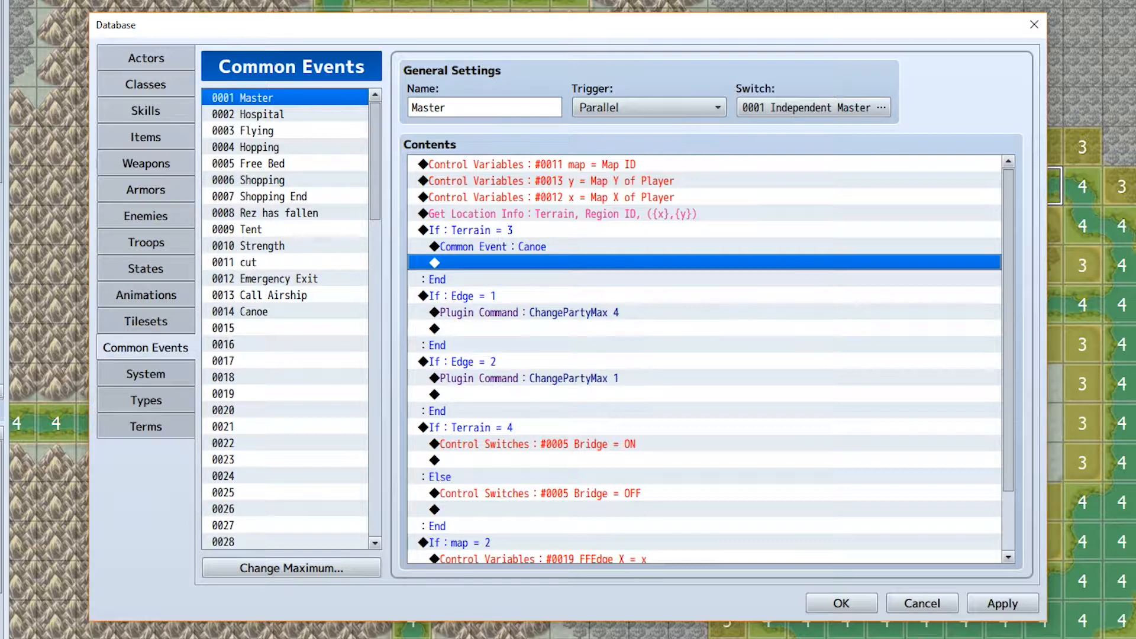
- Compare the Get Location Info commands in Master and Canoe, ending on Canoe's Terrain = 4 boarding branch
{"action": "left_click", "coordinate": [533, 213]}
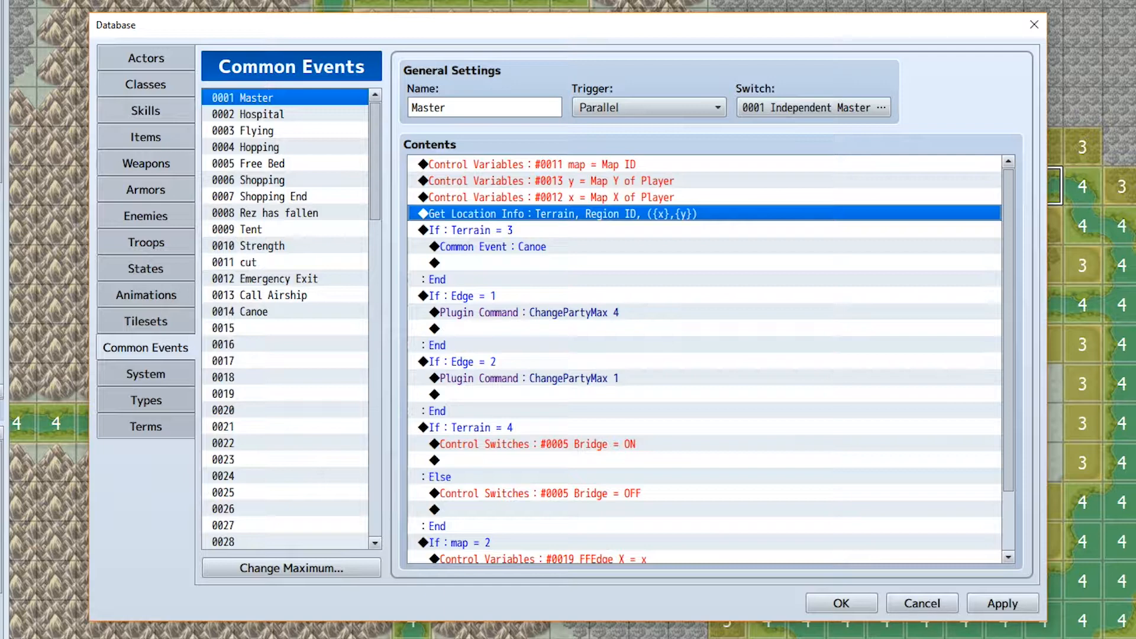
{"action": "left_click", "coordinate": [239, 311]}
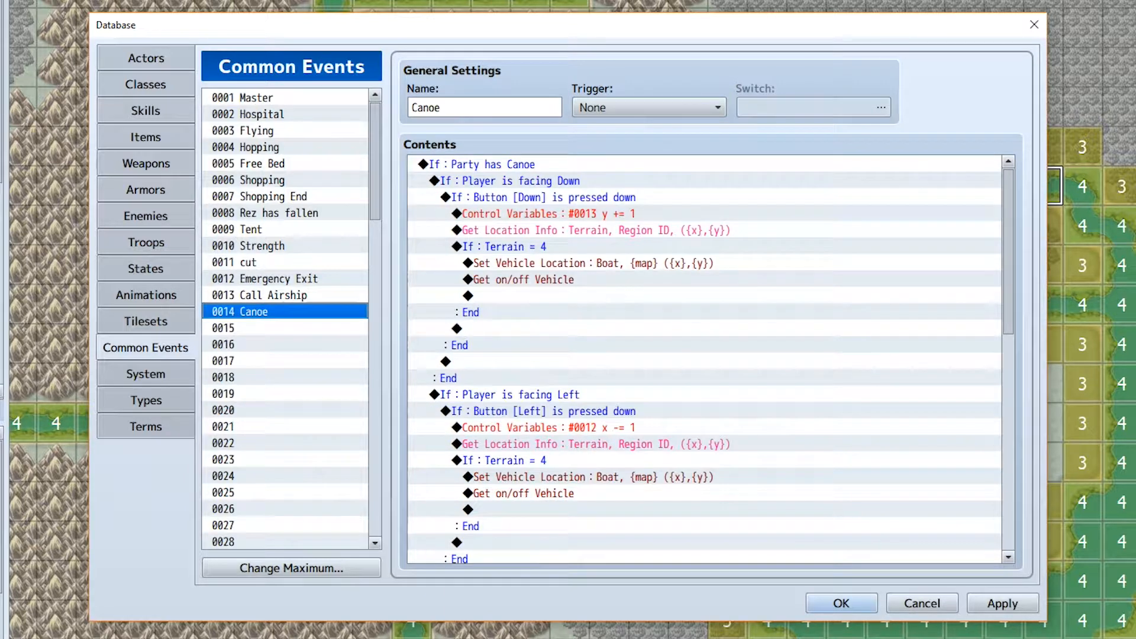
{"action": "left_click", "coordinate": [593, 231]}
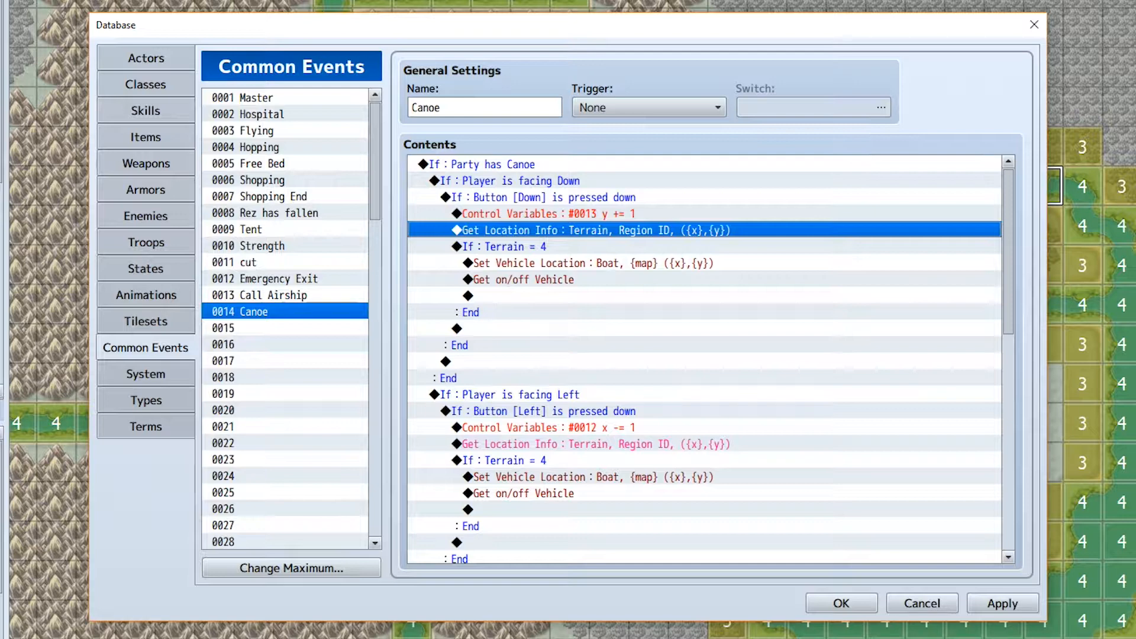
{"action": "left_click", "coordinate": [246, 97]}
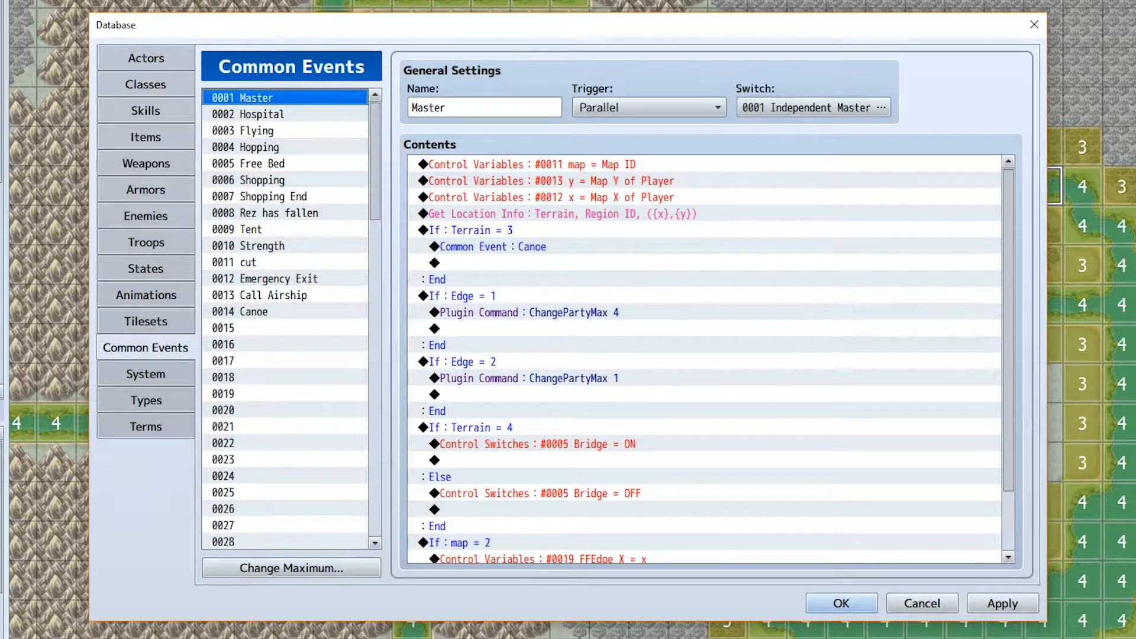
{"action": "left_click", "coordinate": [239, 311]}
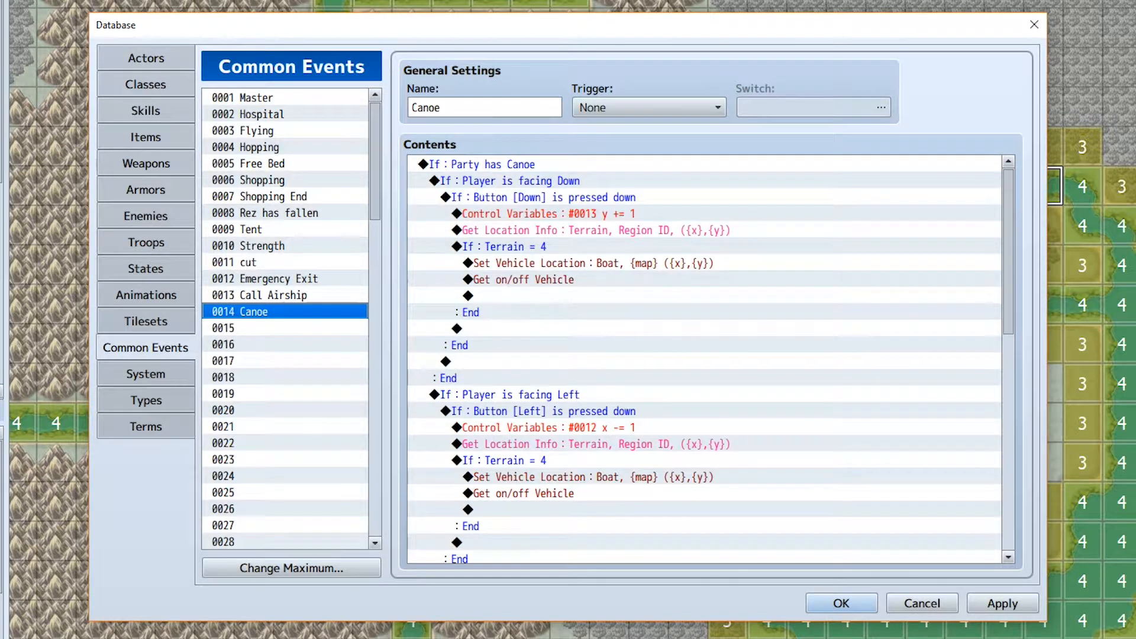
{"action": "left_click", "coordinate": [507, 244]}
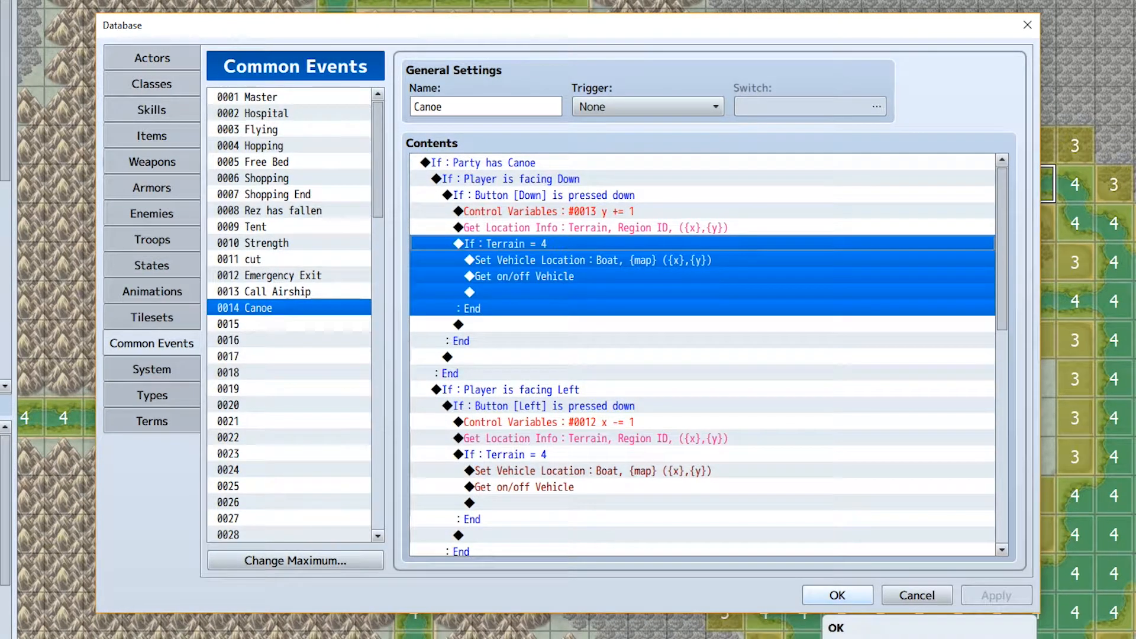